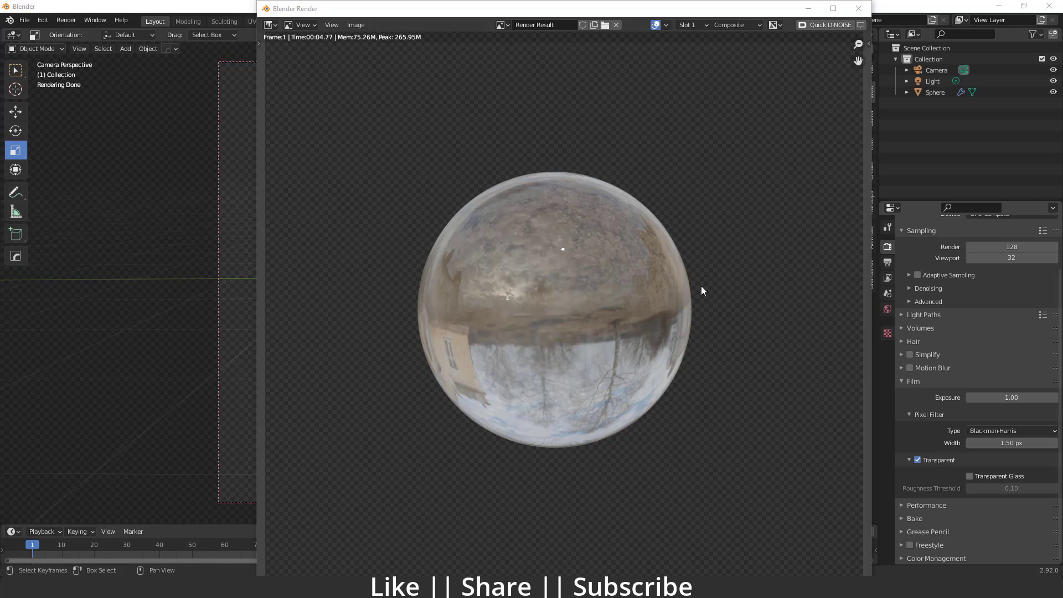
mouse_move(608, 200)
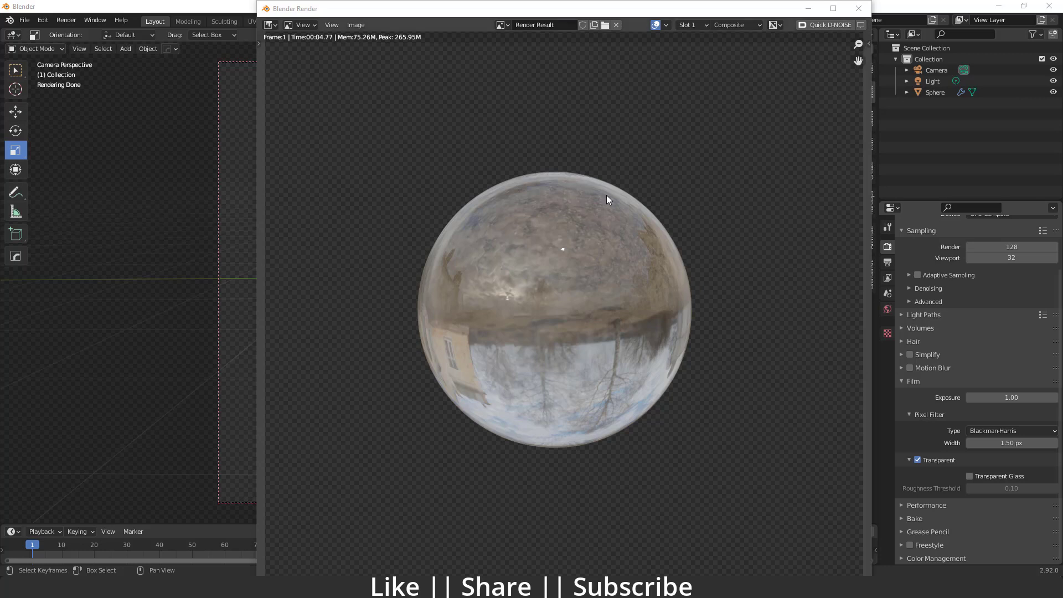
mouse_move(610, 306)
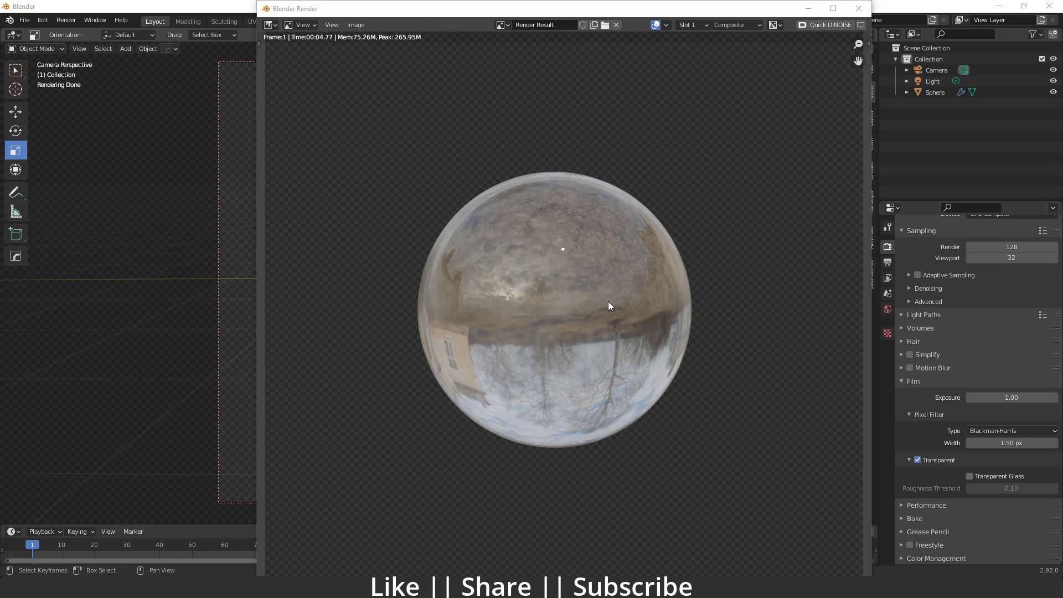
mouse_move(498, 311)
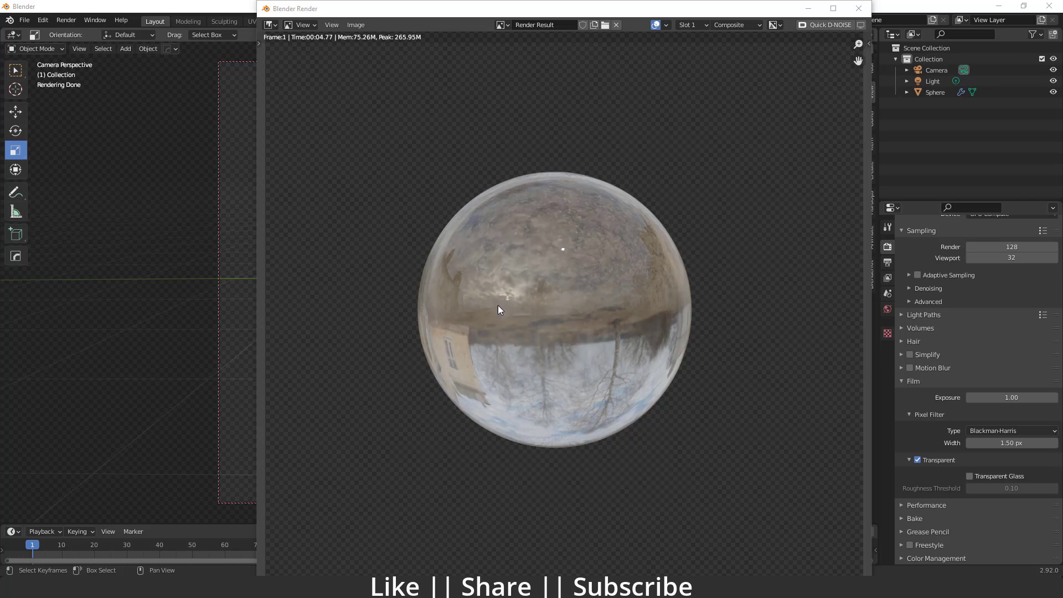
Flip between render Slot 1 and Slot 2, ending on the cloudy-sky Slot 2 render
left_click(691, 24)
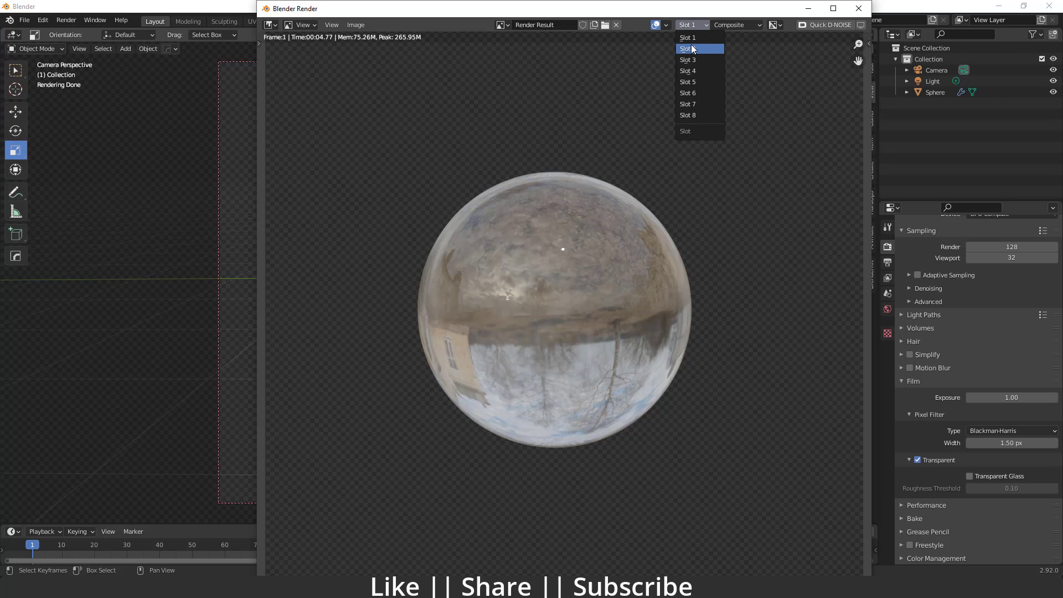
left_click(688, 48)
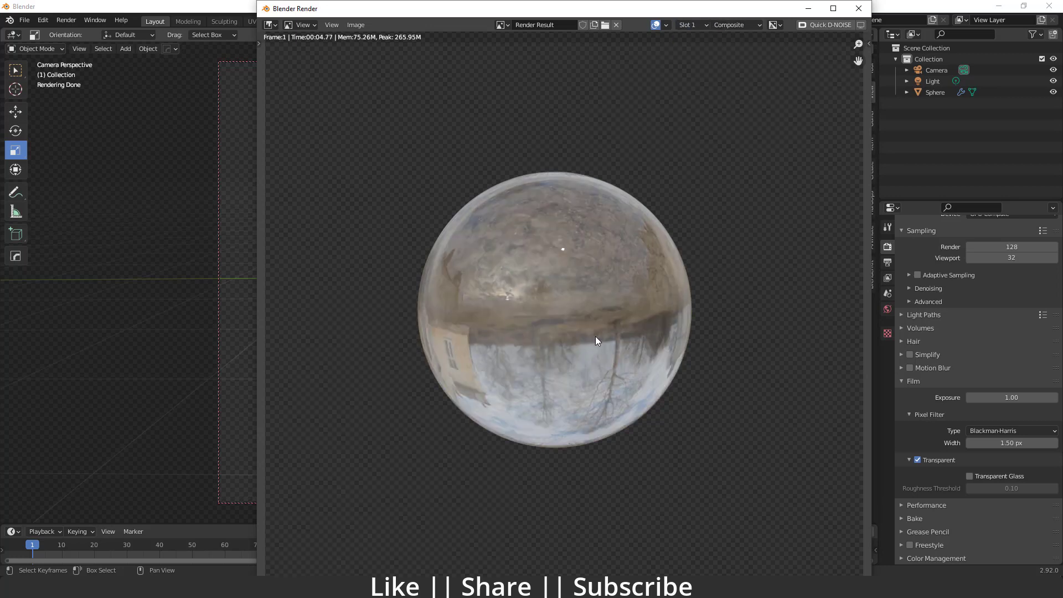
left_click(689, 25)
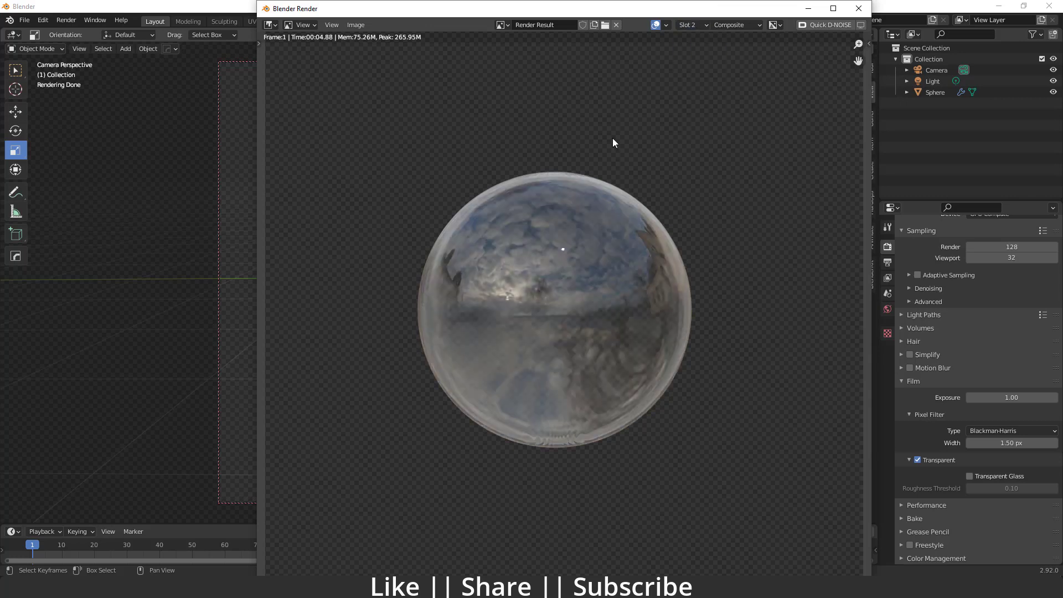
mouse_move(648, 362)
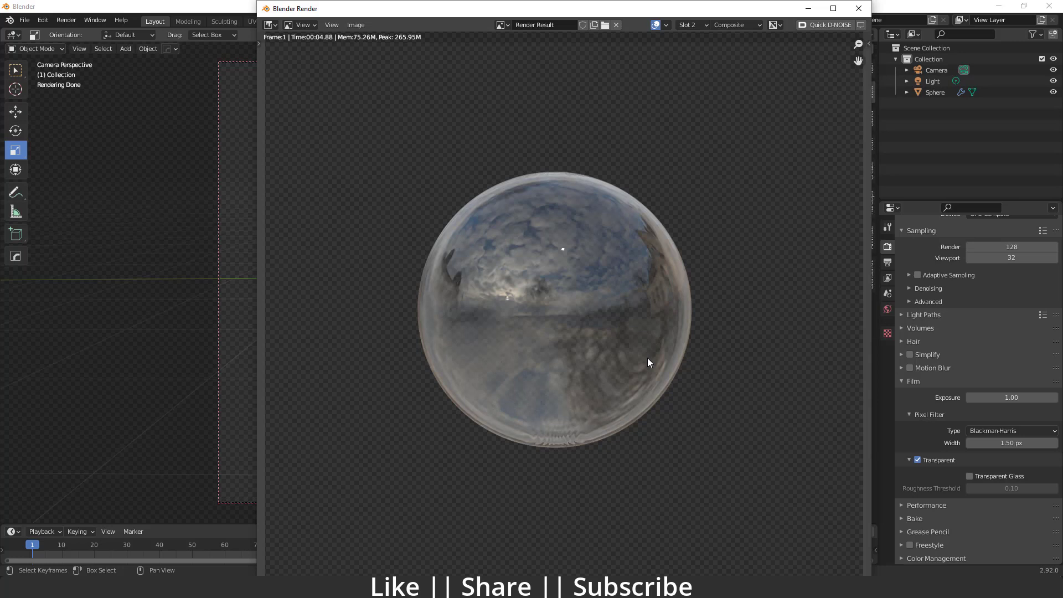
left_click(691, 24)
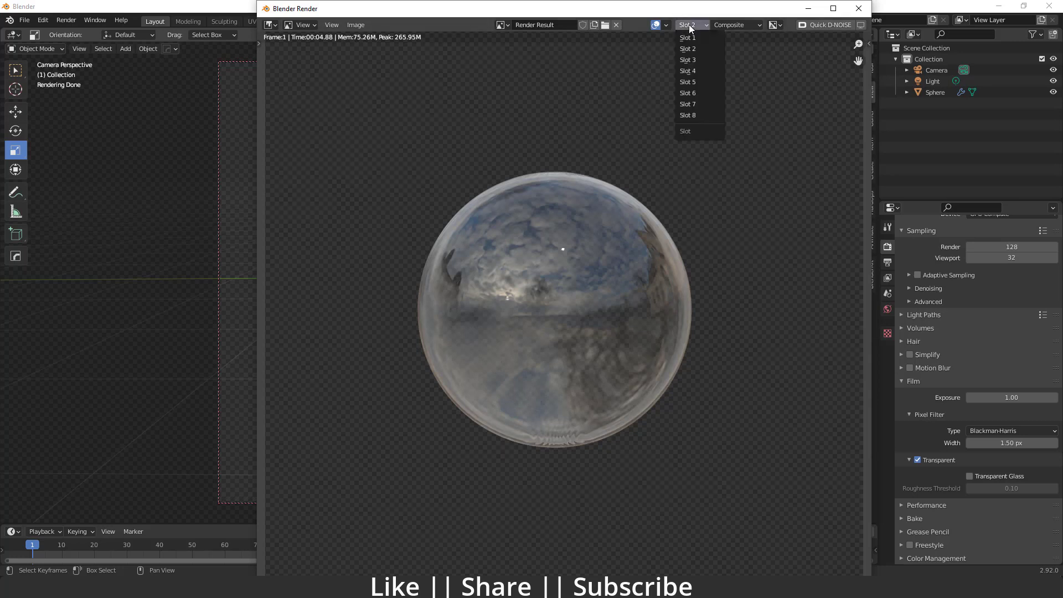
left_click(687, 37)
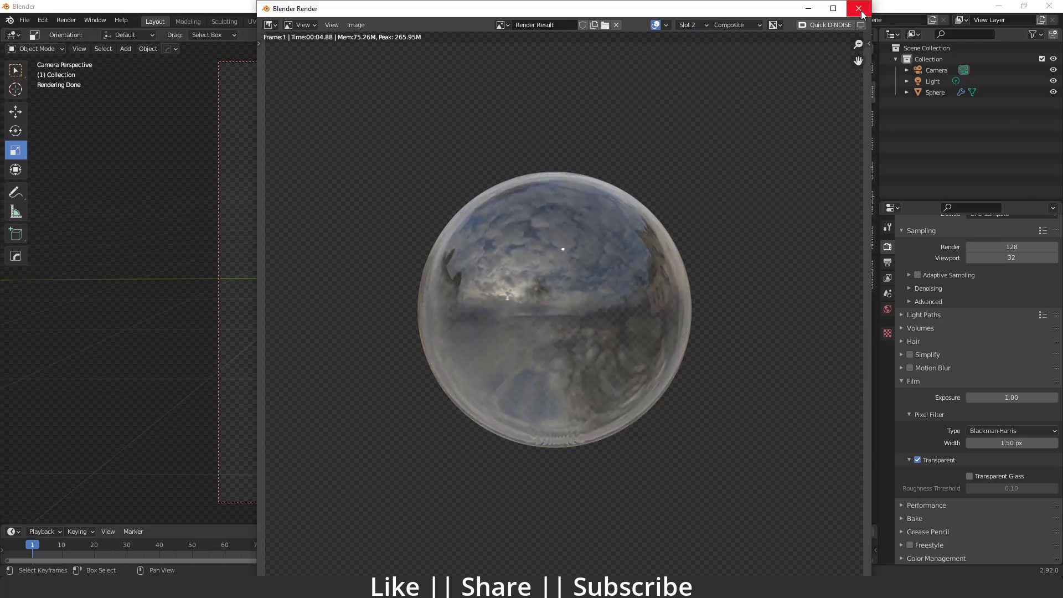
Close the render window and add a new UV sphere in place of the old one
left_click(854, 7)
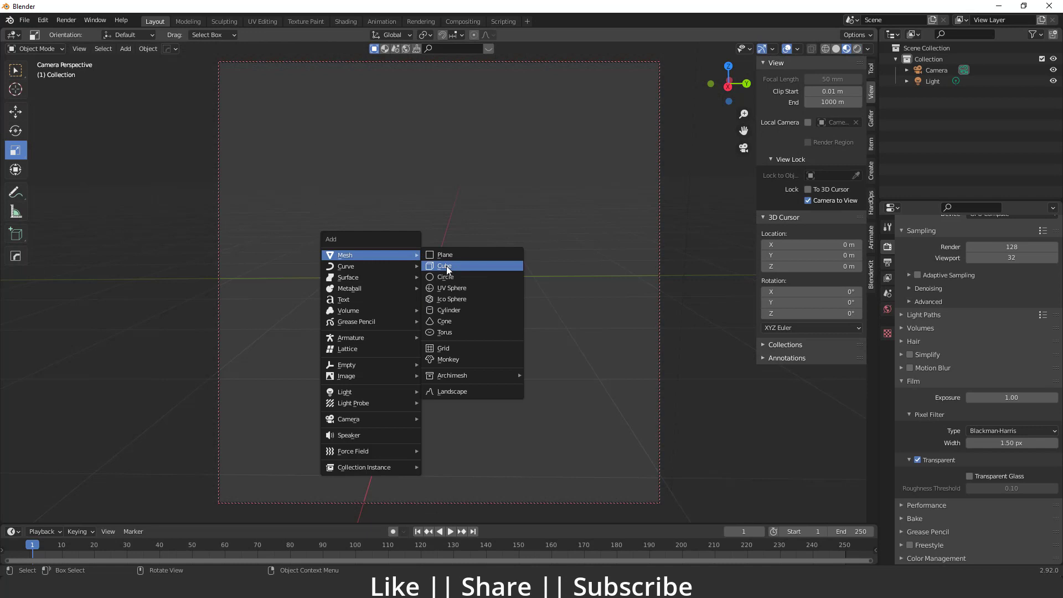
left_click(451, 288)
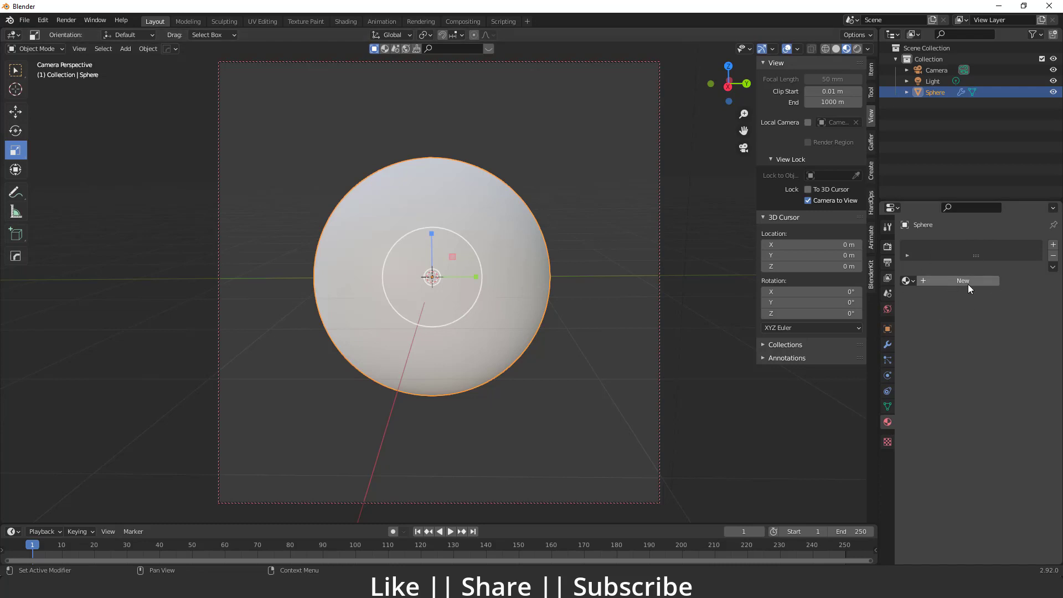
Create a new material for the sphere and adjust its base colour
left_click(963, 280)
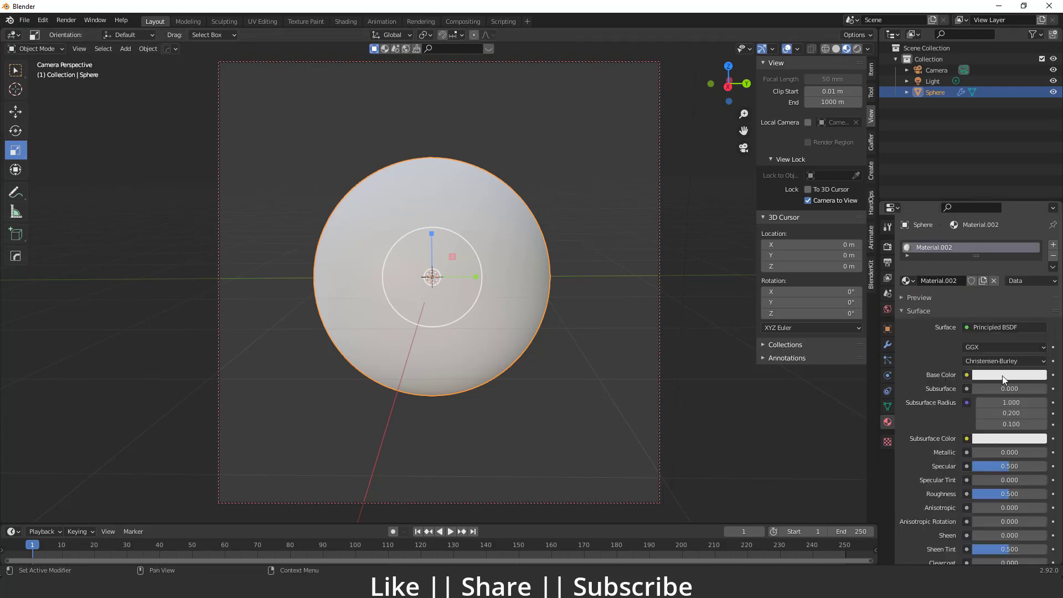
left_click(1008, 375)
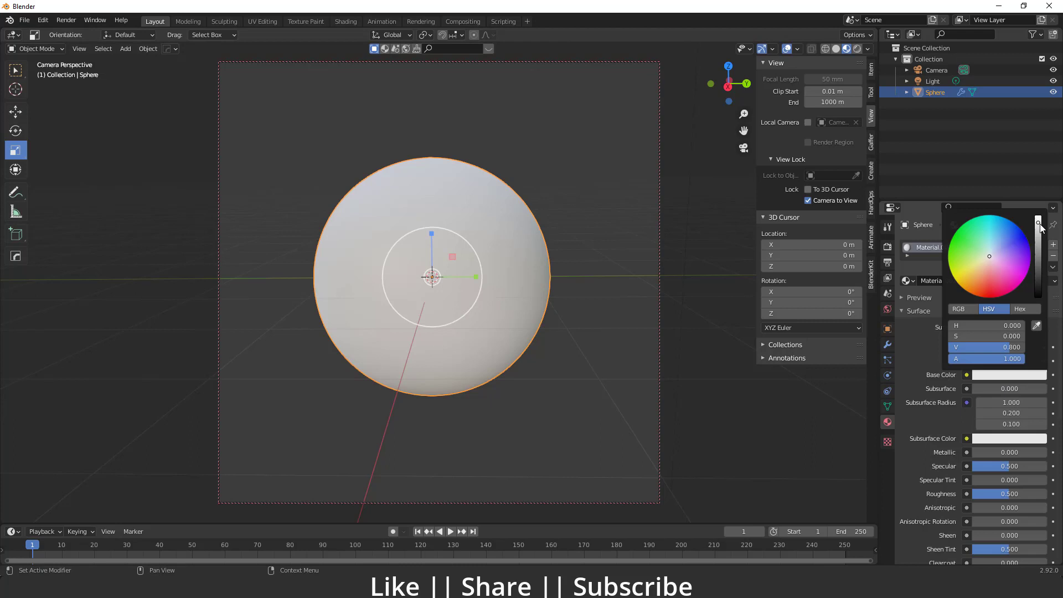
left_click(1025, 308)
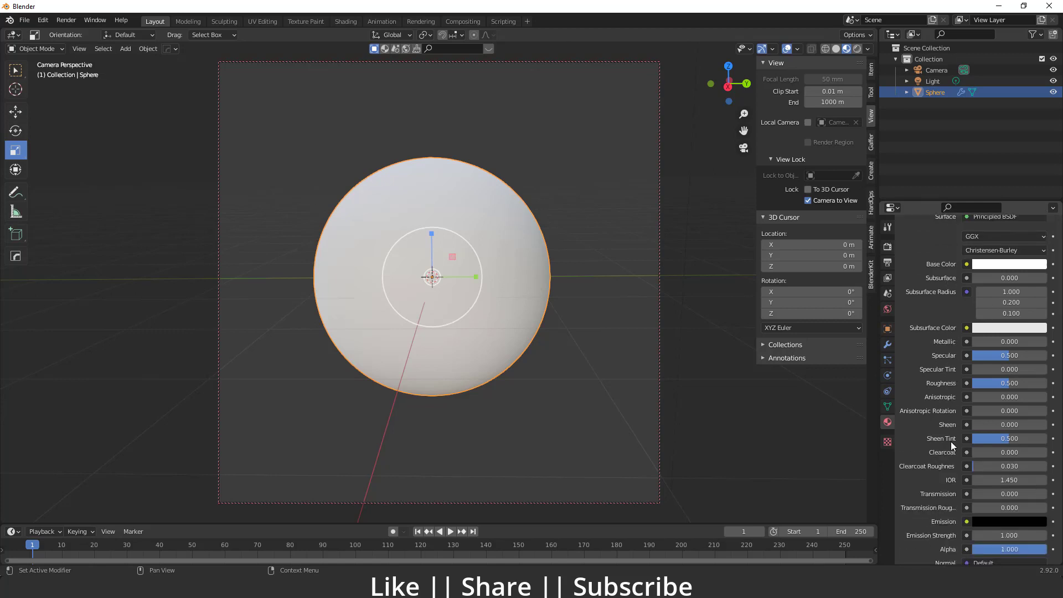
Raise the material's transmission for glass and set its IOR to 1.7
scroll("down", 3)
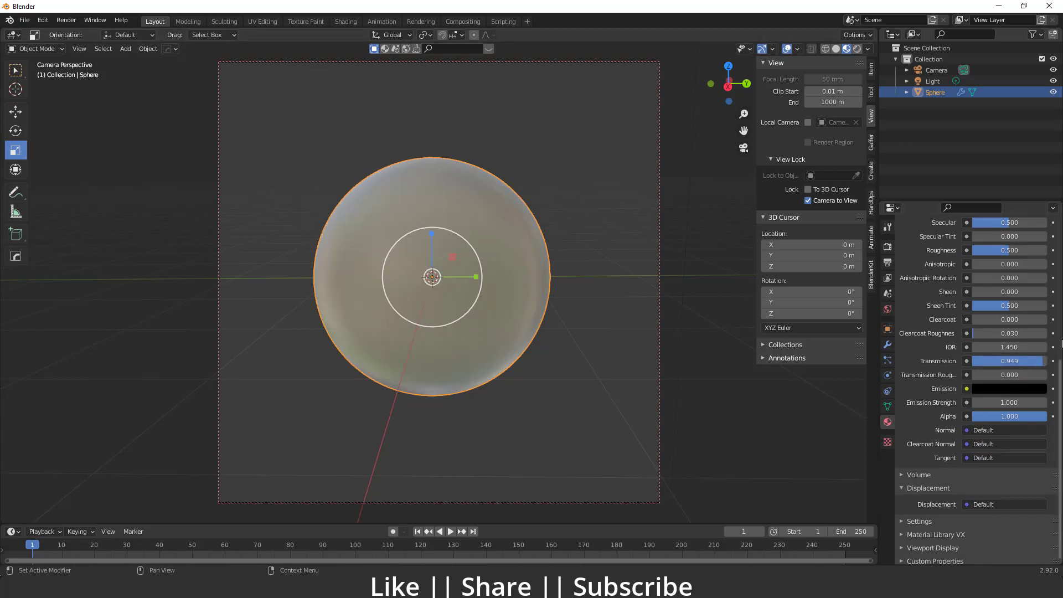
left_click_drag(1003, 360, 1051, 360)
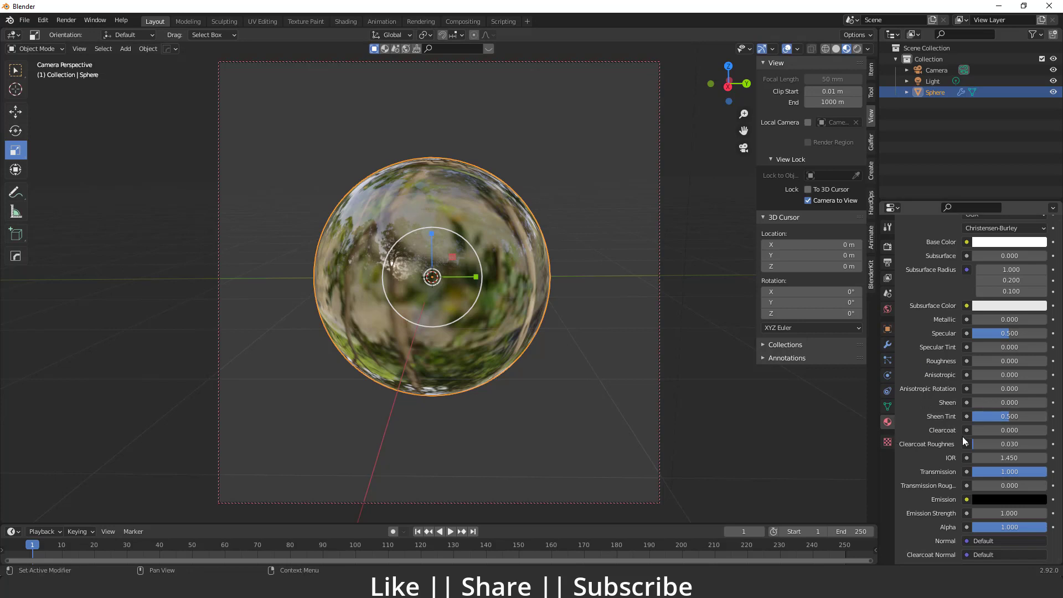
scroll("down", 3)
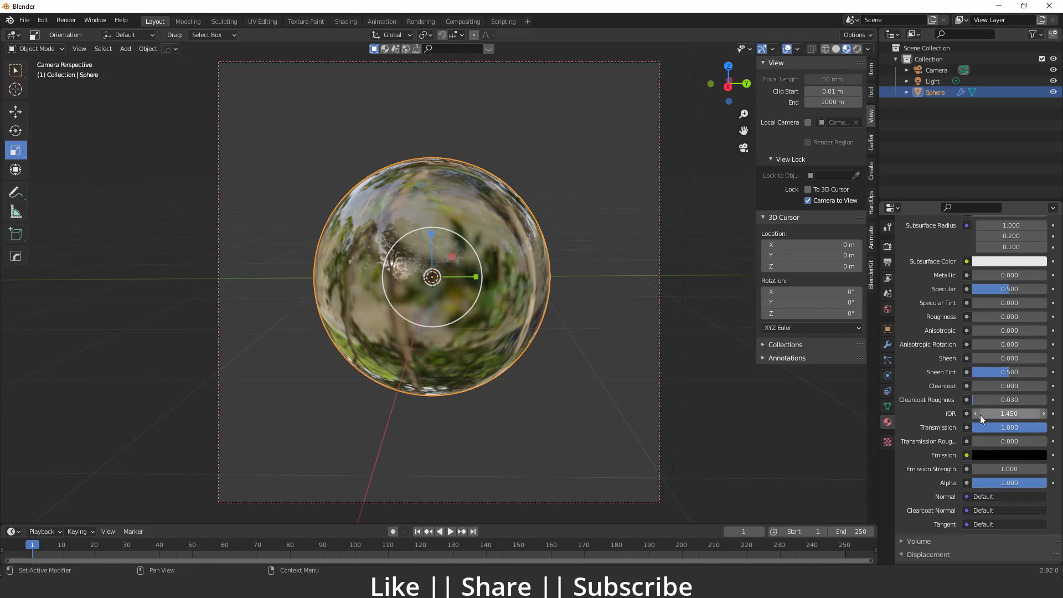
mouse_move(1027, 400)
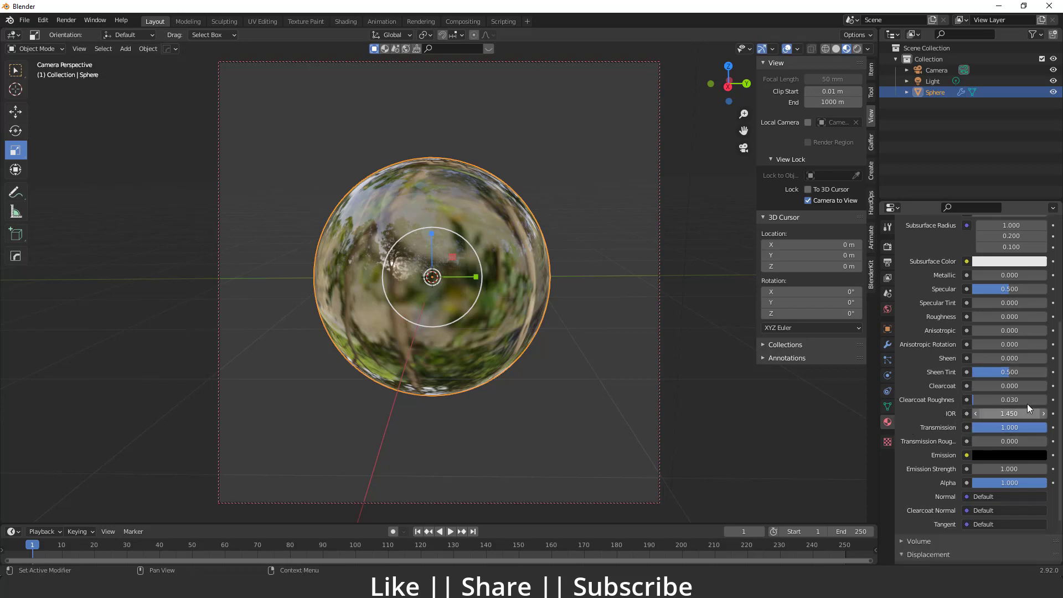
double_click(1009, 413)
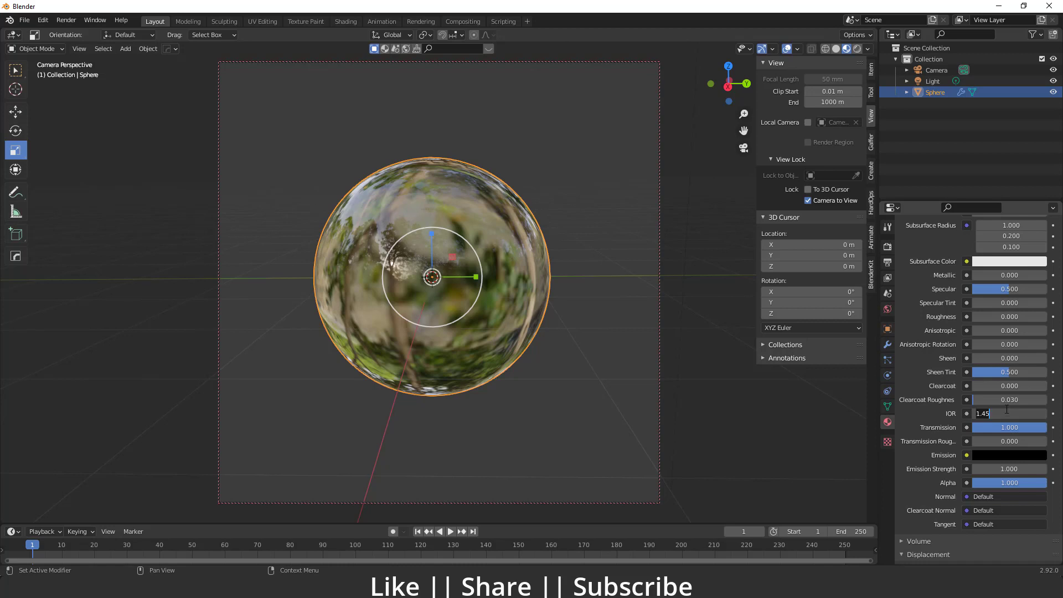
type("1.7")
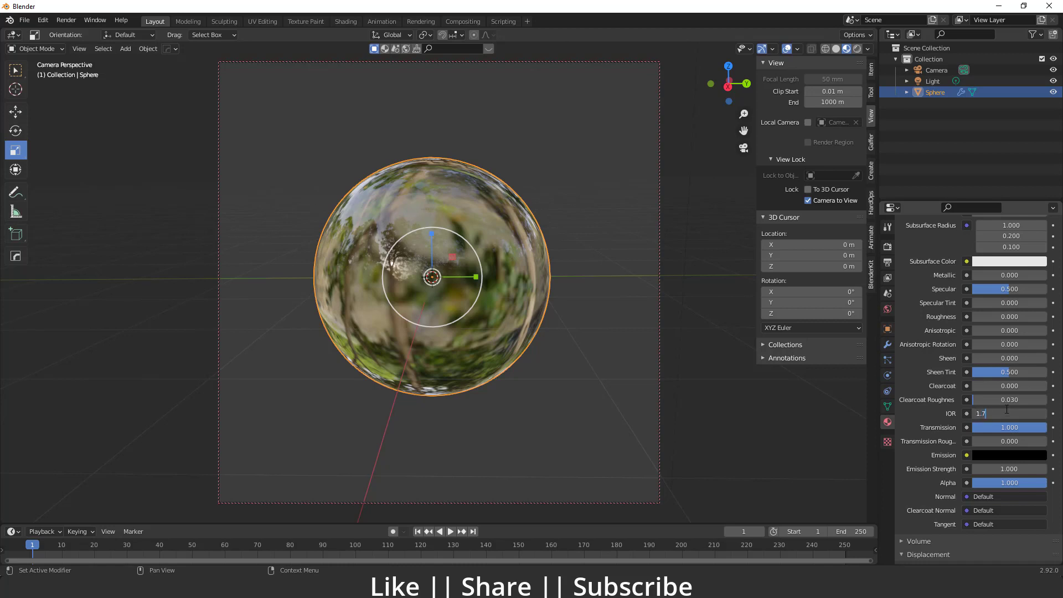
key("Return")
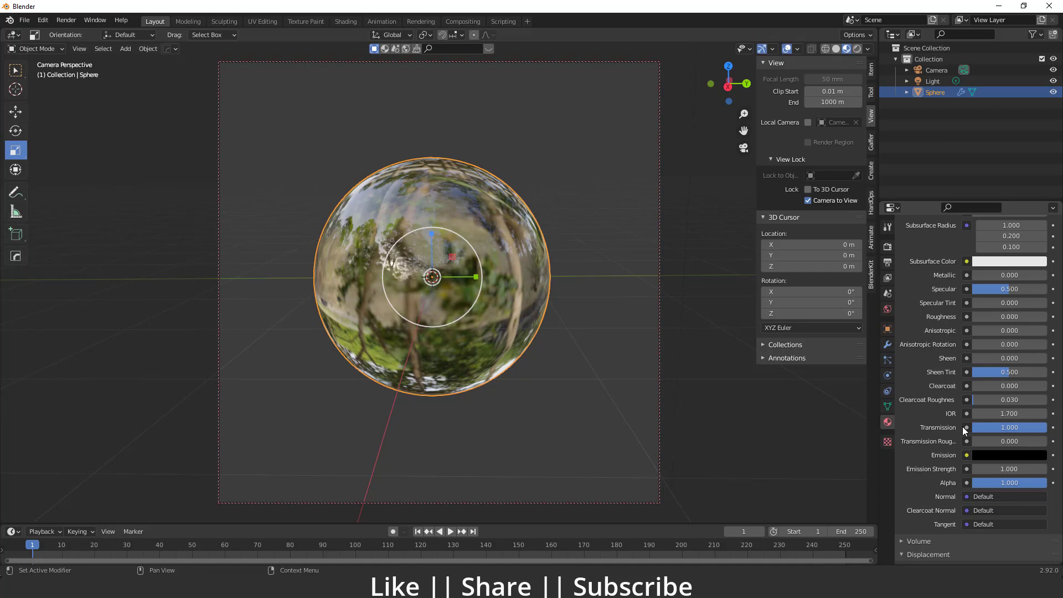
mouse_move(1017, 483)
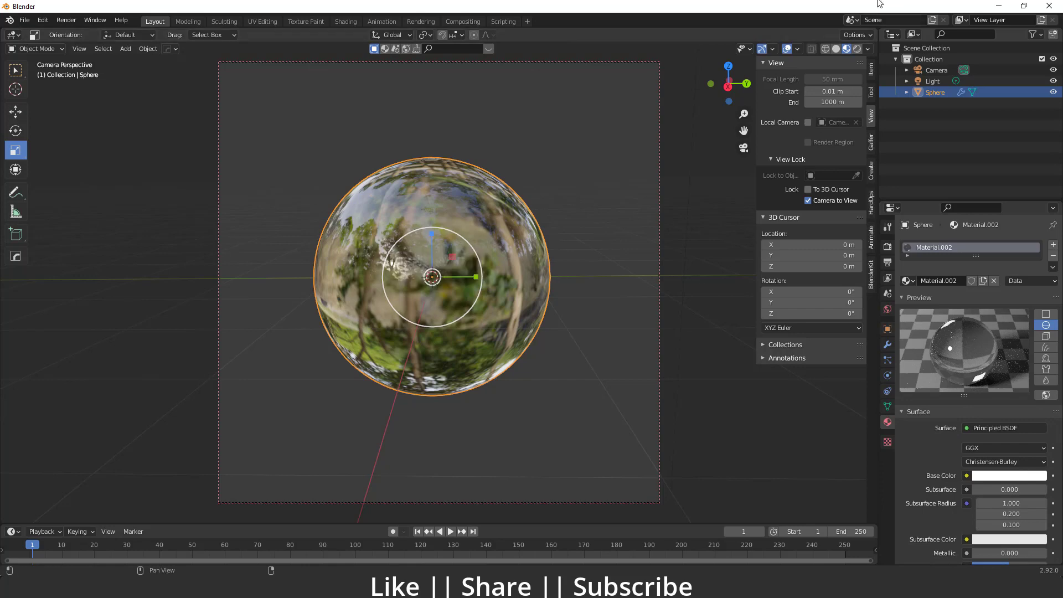
Switch the viewport to Rendered shading to preview the glass sphere reflecting the sky
left_click(843, 49)
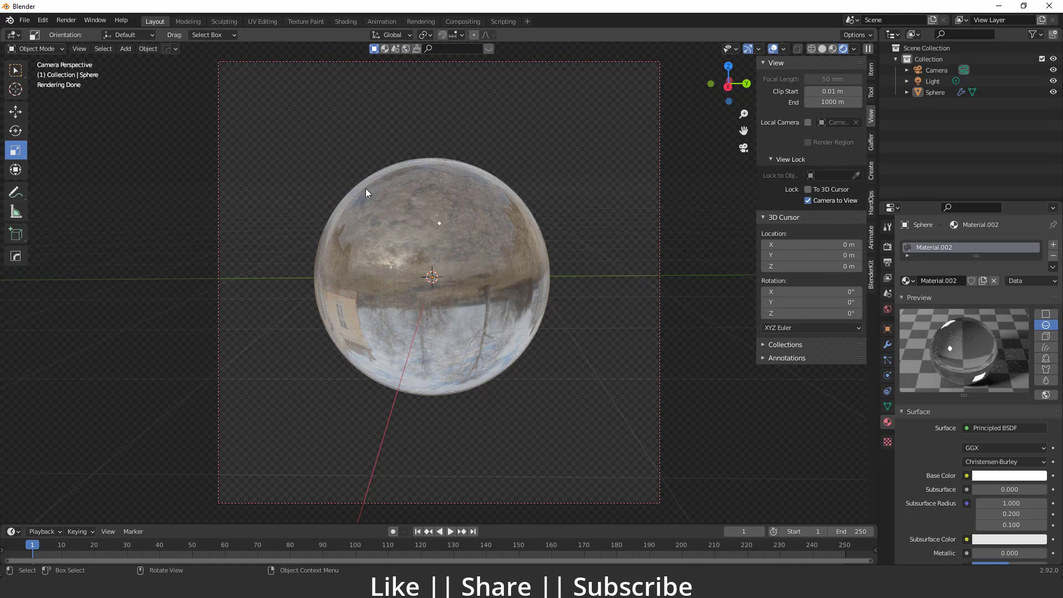
mouse_move(453, 189)
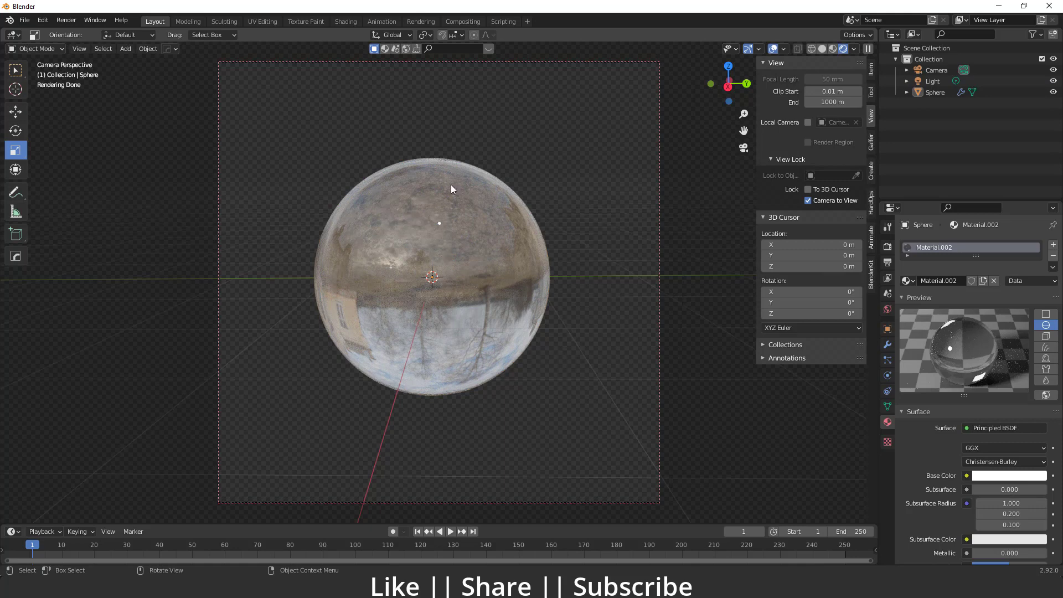
mouse_move(650, 270)
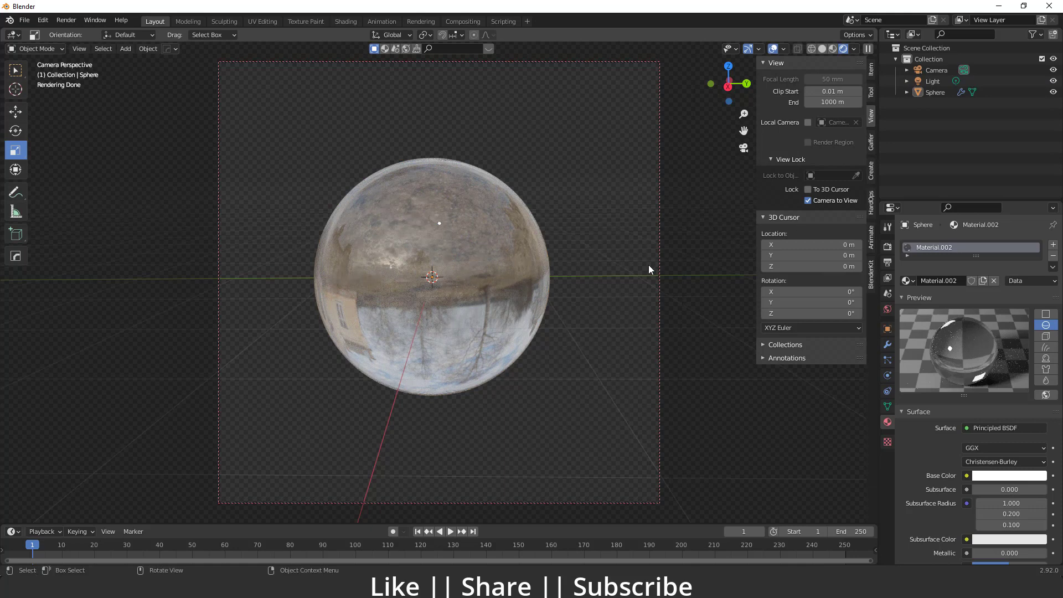
mouse_move(511, 262)
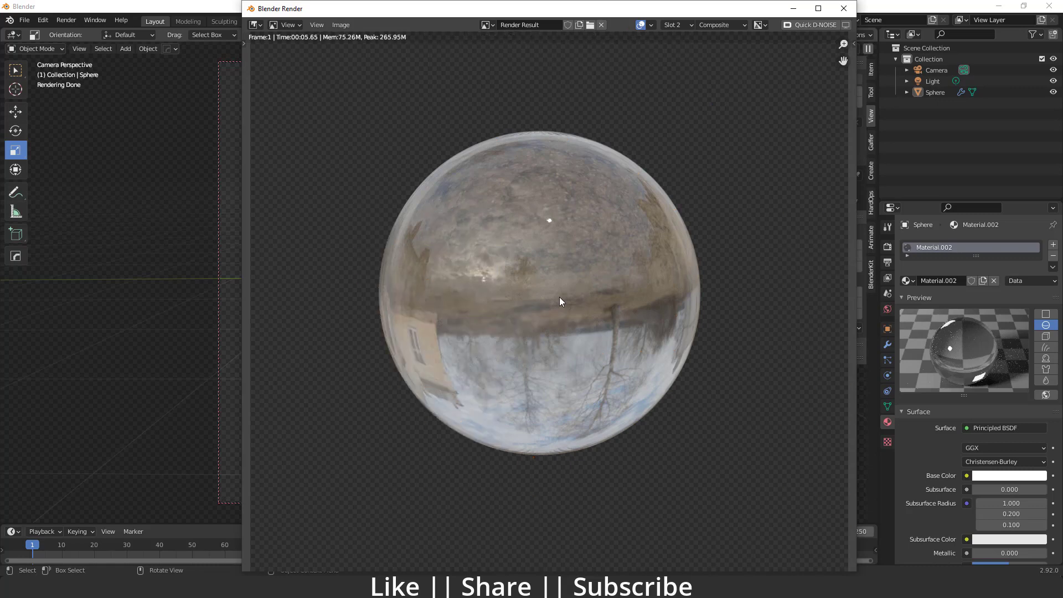
mouse_move(656, 270)
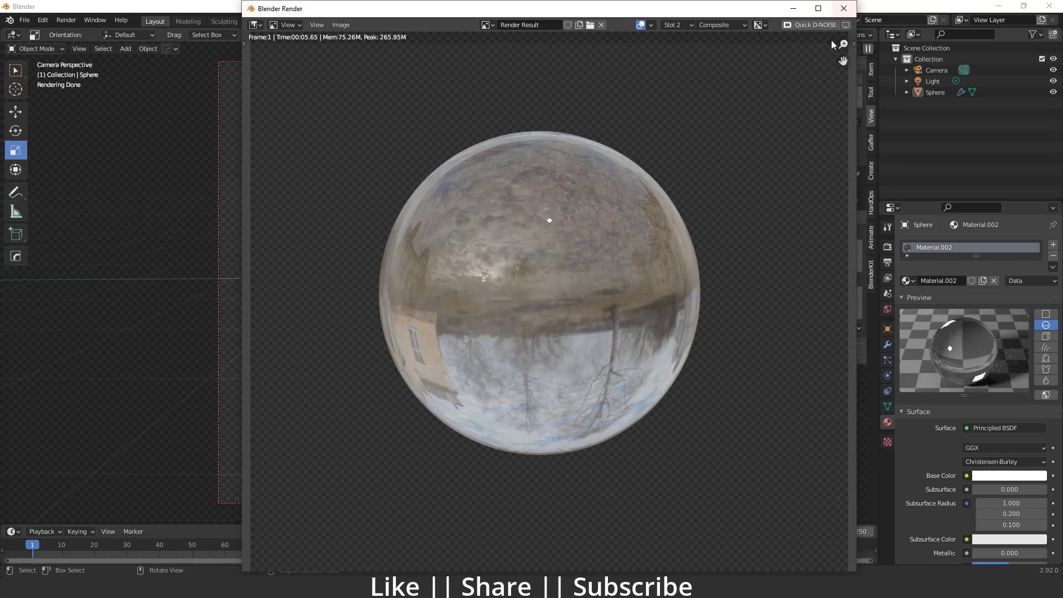
Review the finished glass-sphere render, then close the render window
left_click(675, 25)
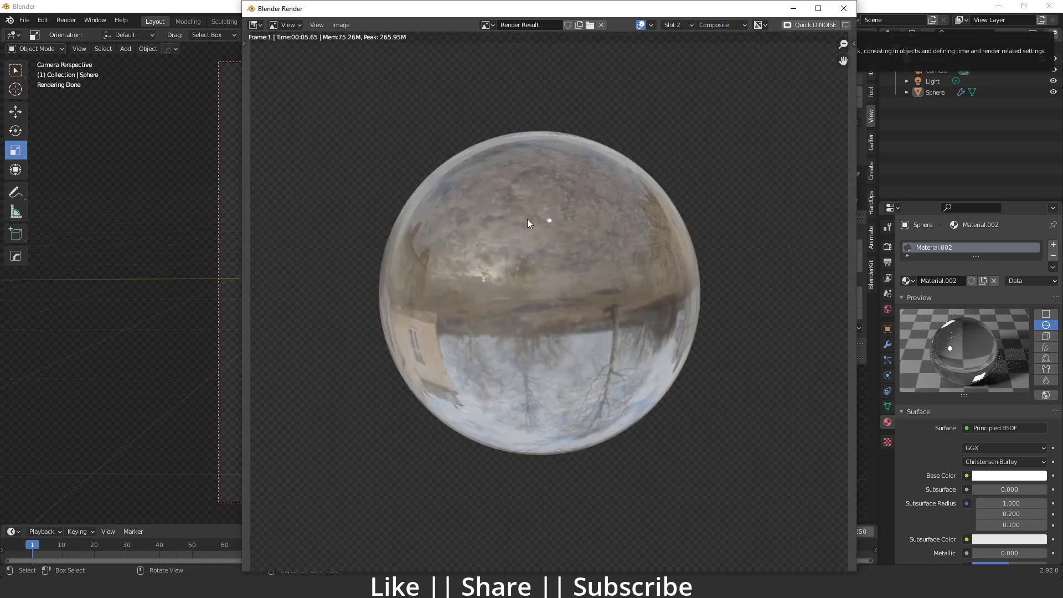
left_click(677, 25)
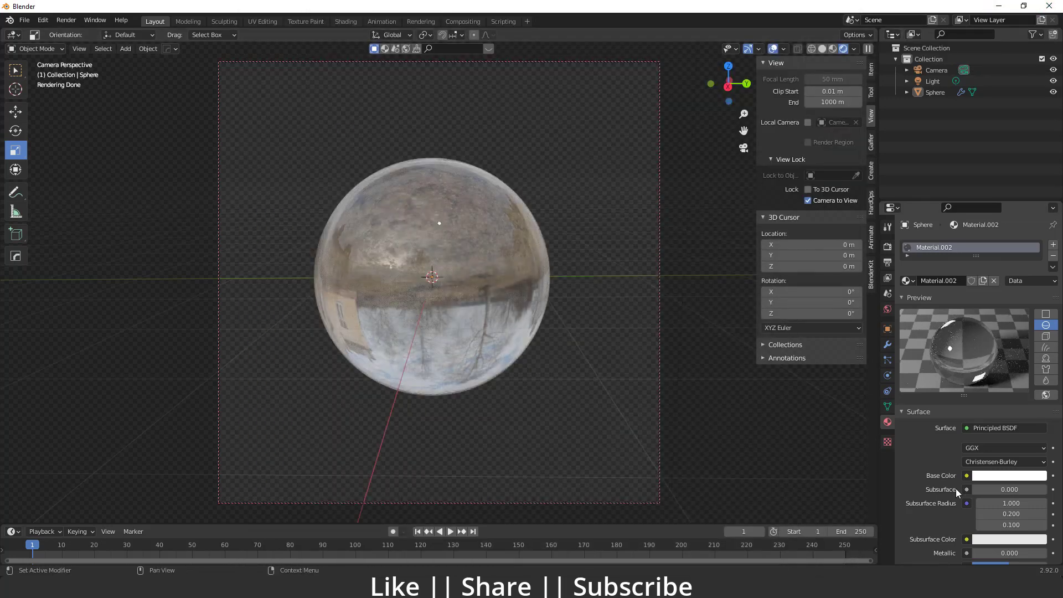
Enable Transparent Glass under Film in the Render Properties
left_click(887, 247)
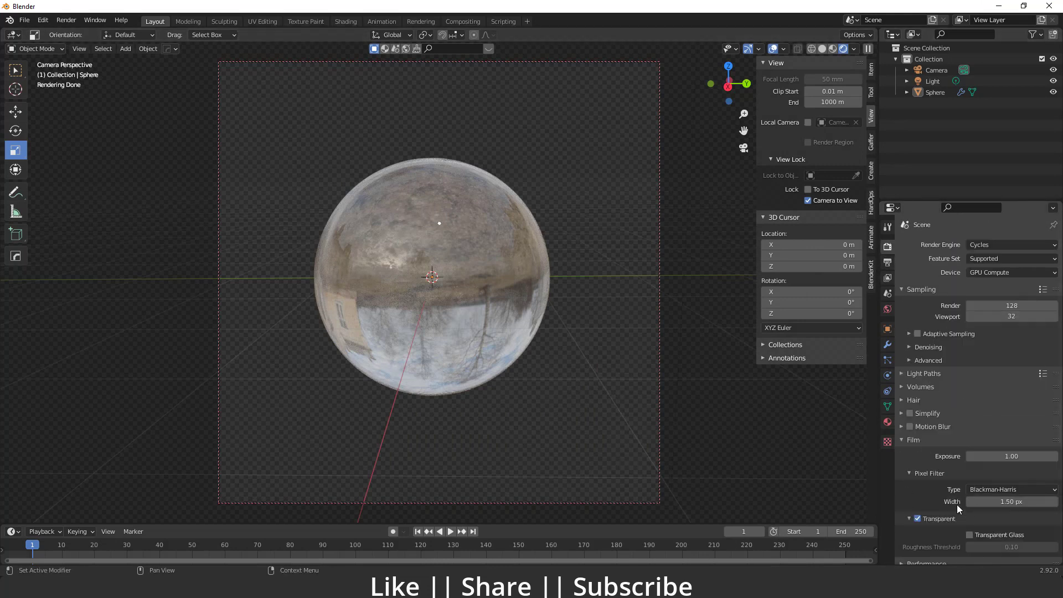
left_click(969, 534)
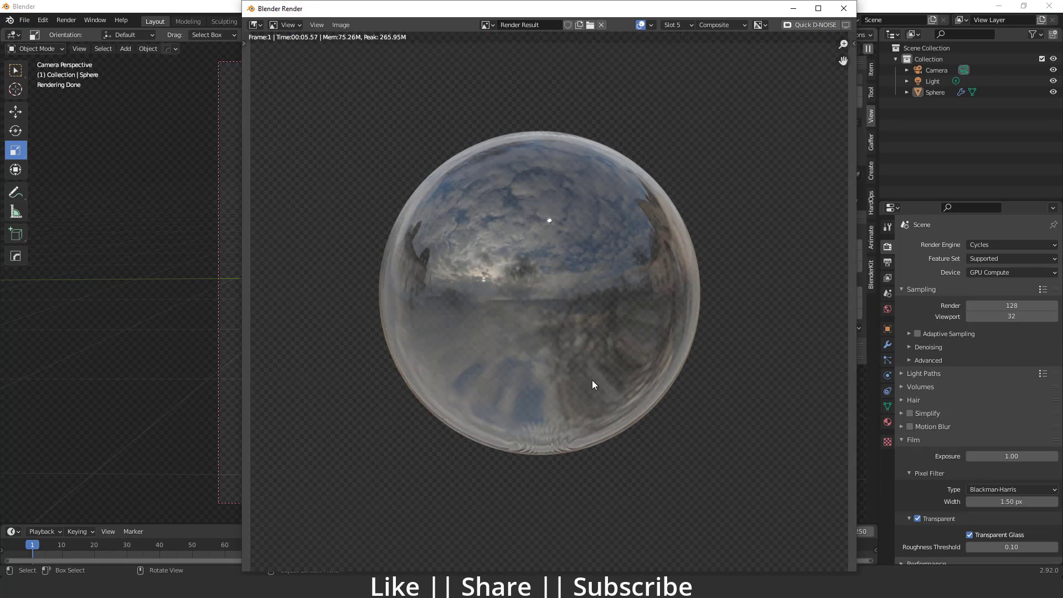
mouse_move(617, 386)
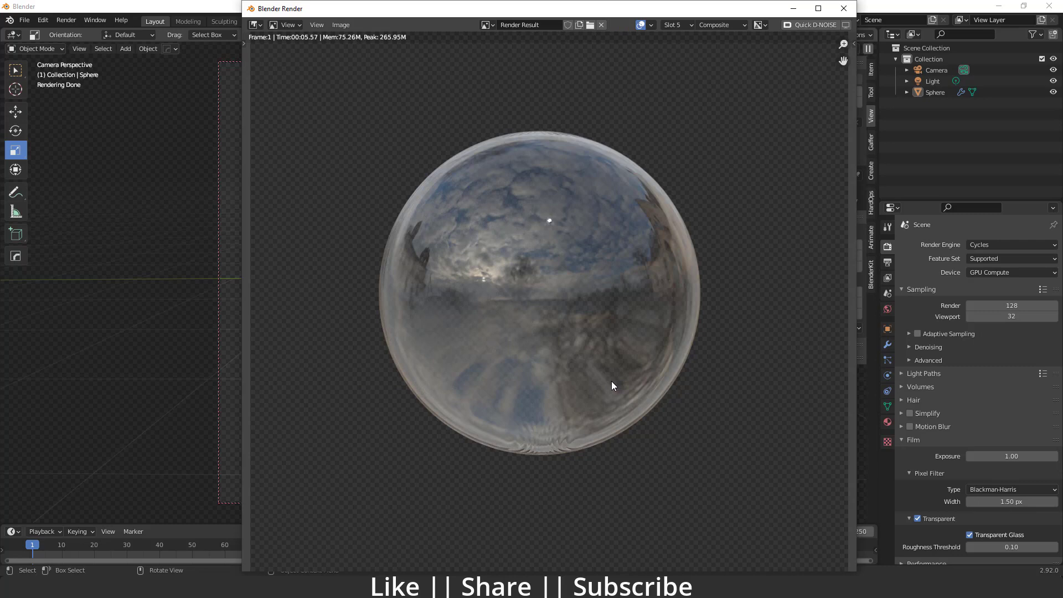
mouse_move(398, 253)
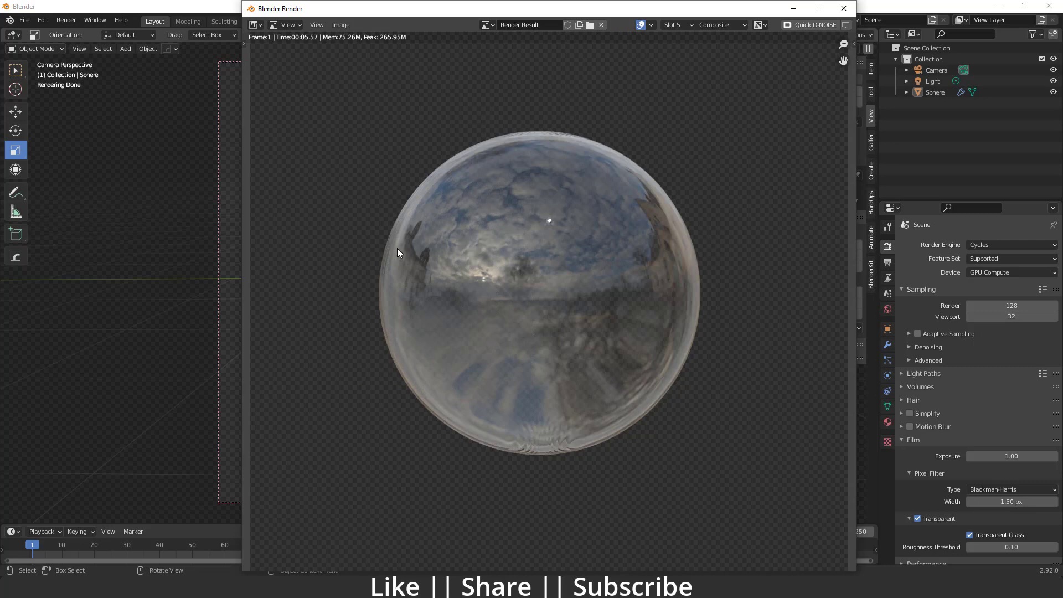
Switch the render window's Slot dropdown to Slot 2 to view the earlier render
left_click(674, 25)
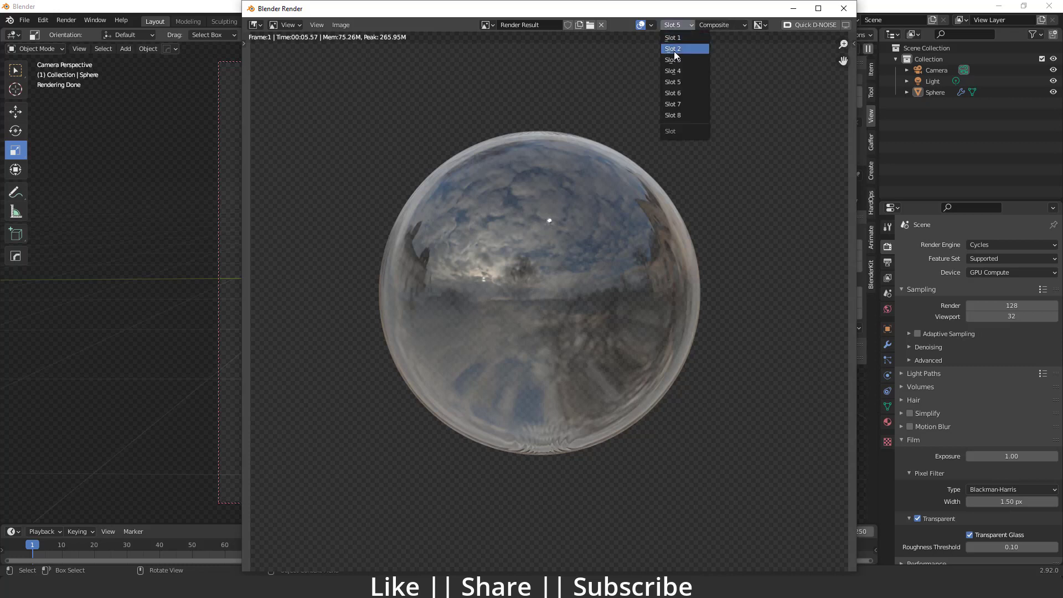
left_click(672, 48)
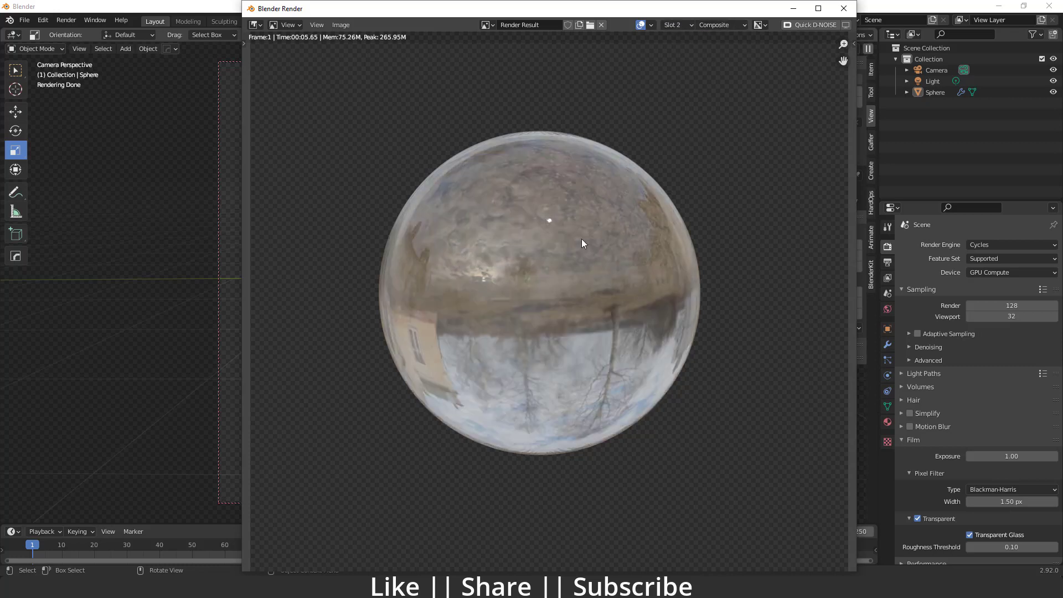